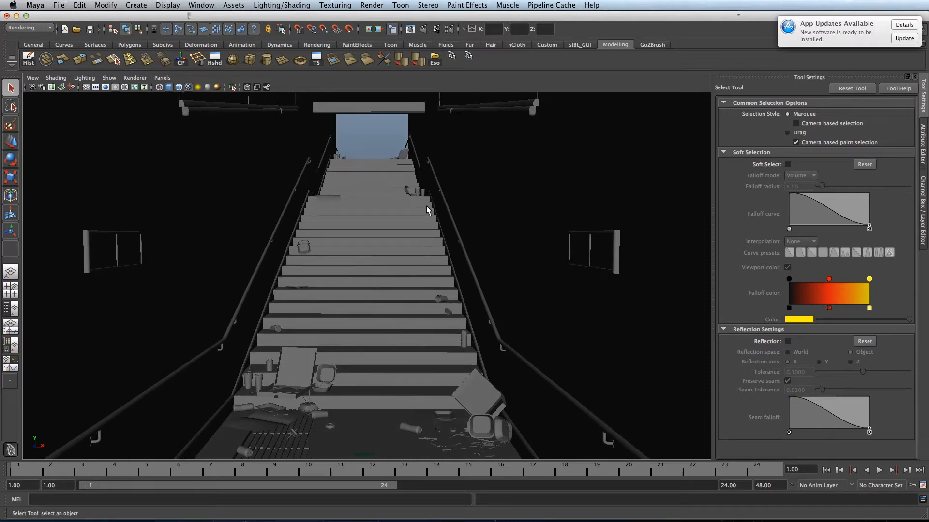
Step: Tumble the perspective camera down to a low angle among the debris at the bottom steps
drag(426, 210, 332, 313)
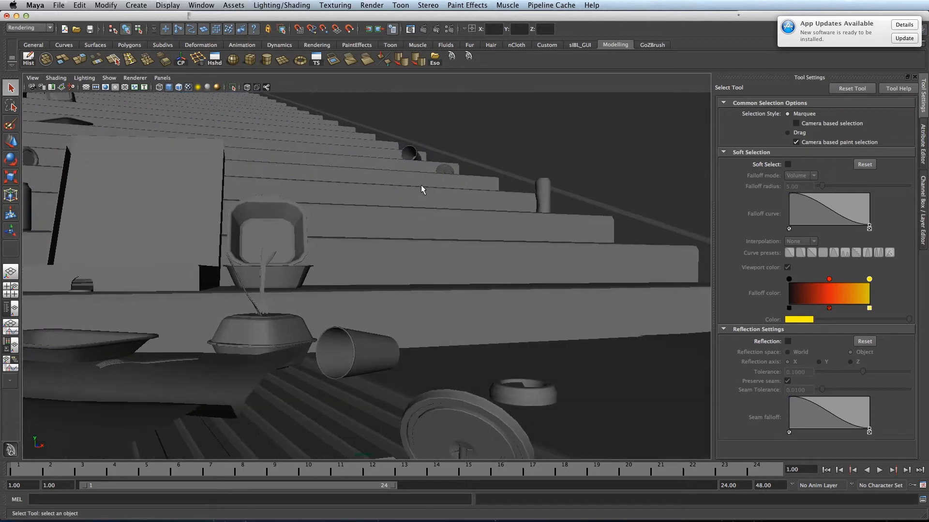
drag(421, 190, 413, 198)
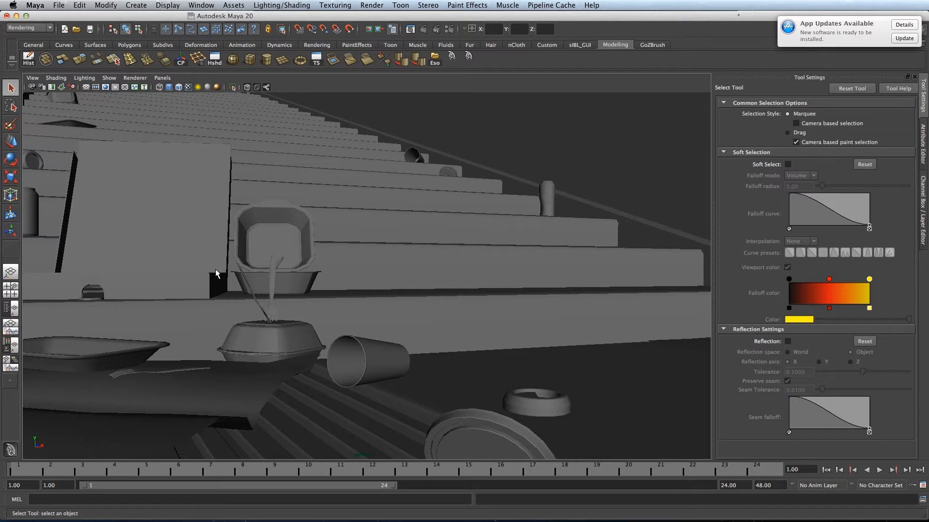
click(56, 77)
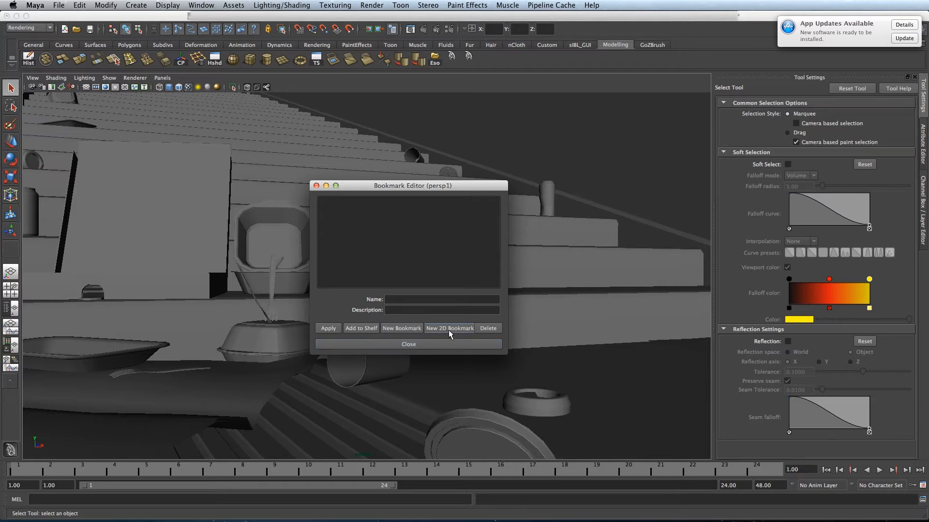
Step: Create a new camera bookmark named LowAngleShot from the current view and close the editor
click(401, 328)
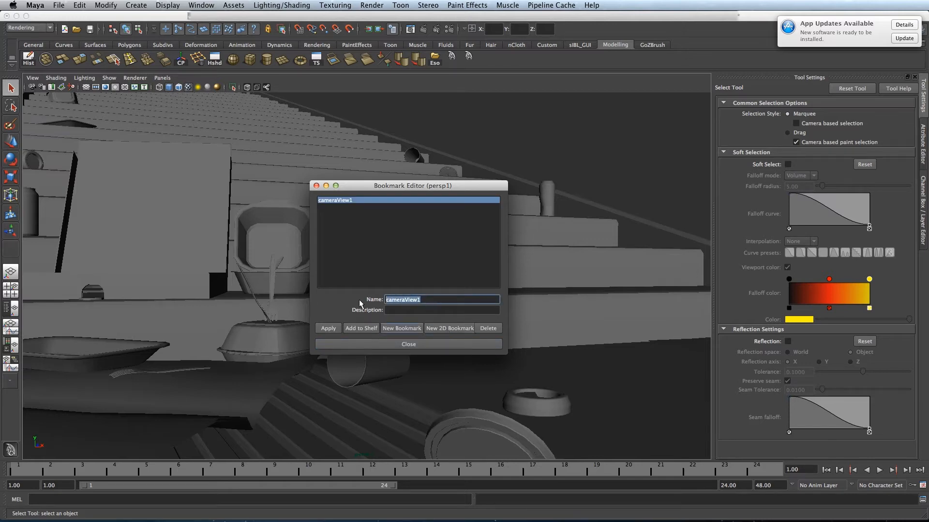
text(LowAngleShot)
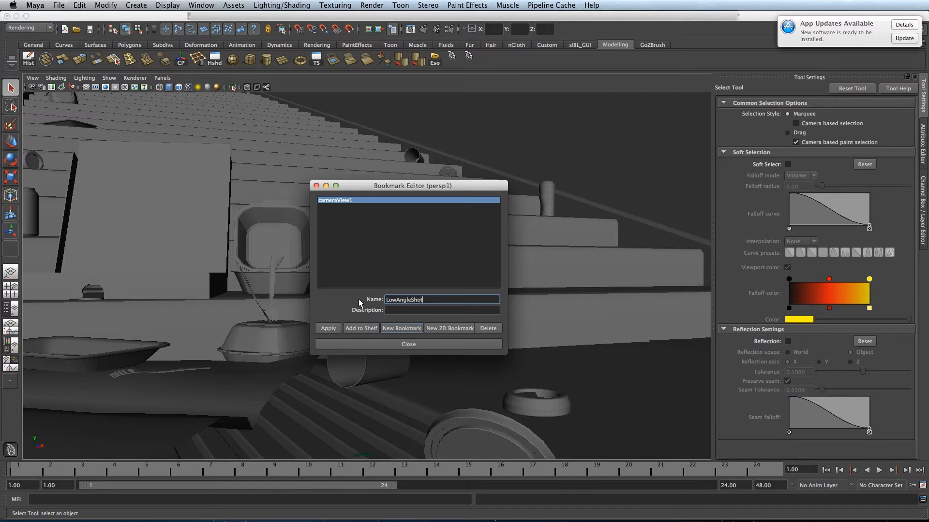
click(441, 310)
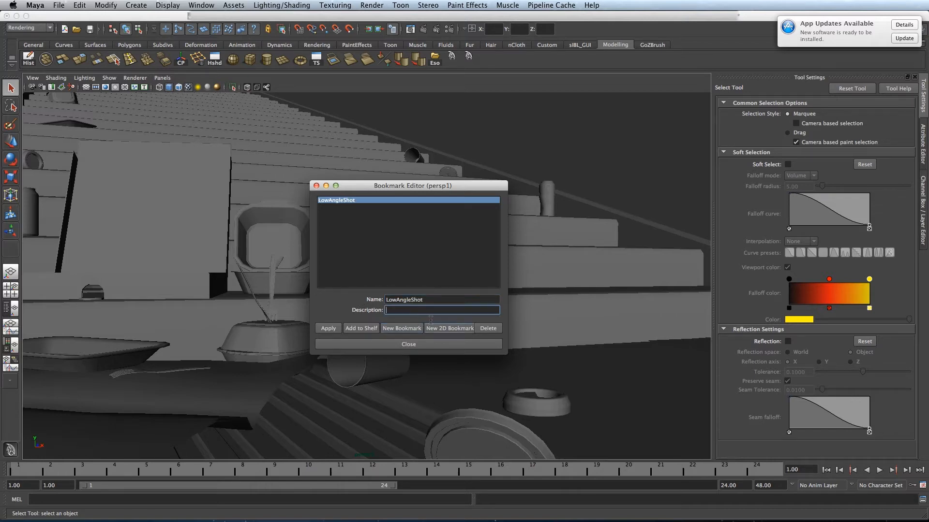
click(407, 344)
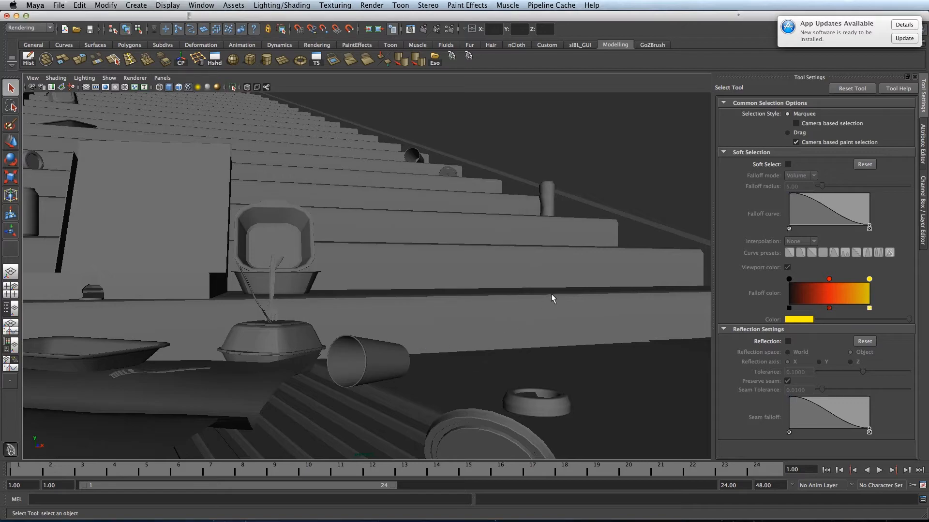
Step: Tumble the camera up to a high angle looking down the staircase
drag(550, 298, 529, 322)
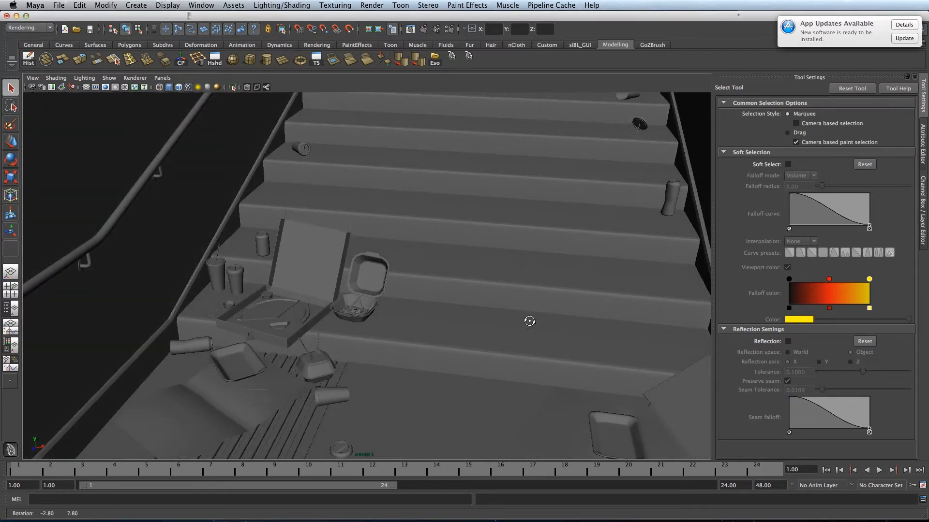
drag(529, 321, 405, 297)
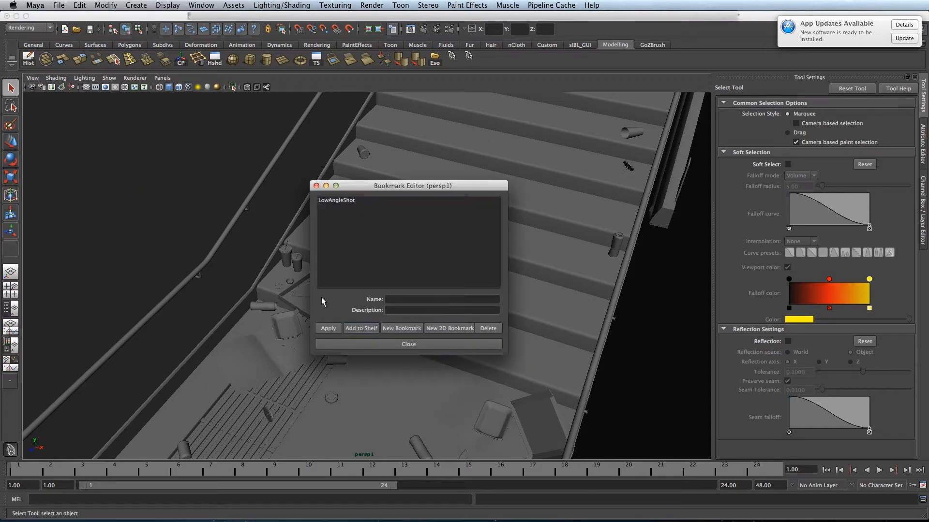
Step: Create a second bookmark from the overhead view, rename it HighAngleShot and close the editor
text(High)
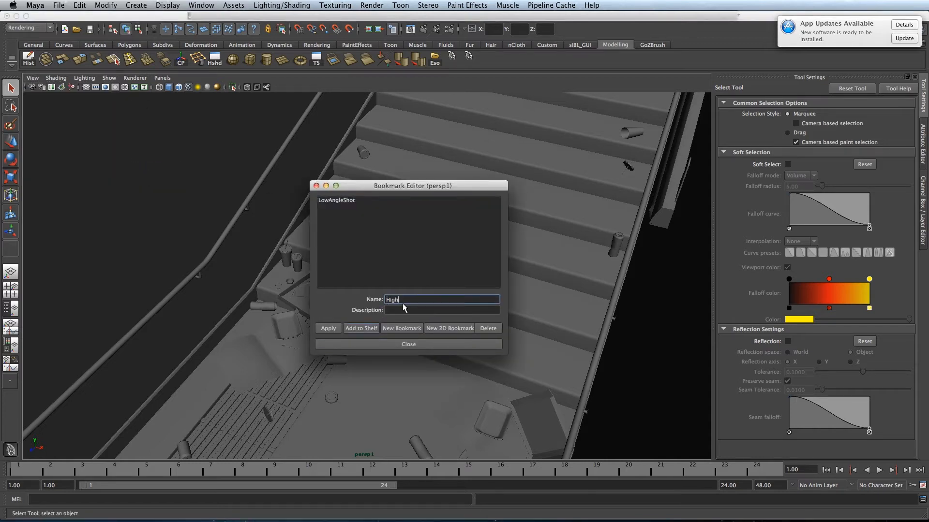
text(AngleShot)
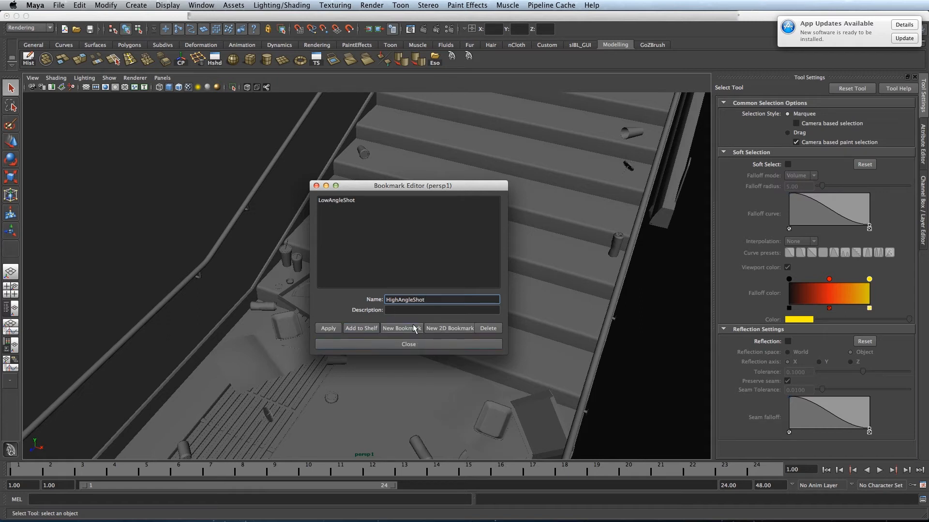
click(400, 328)
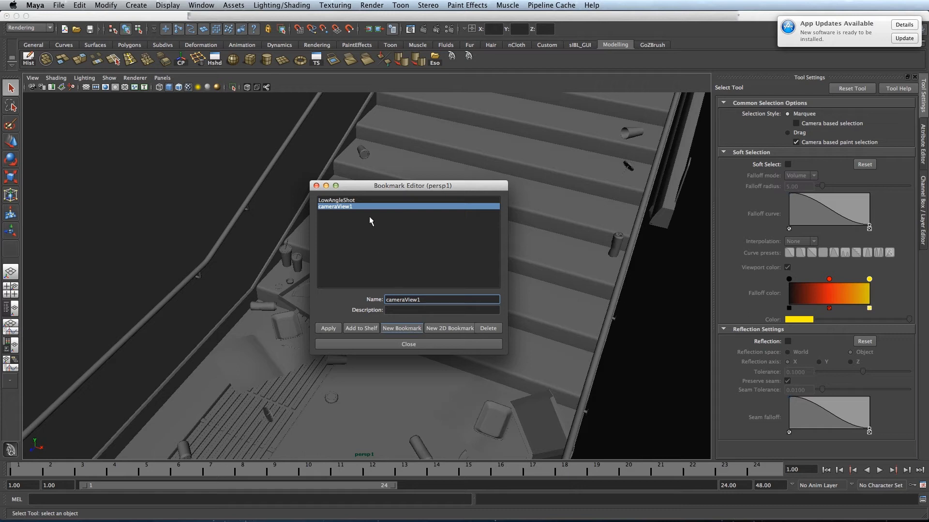
text(High)
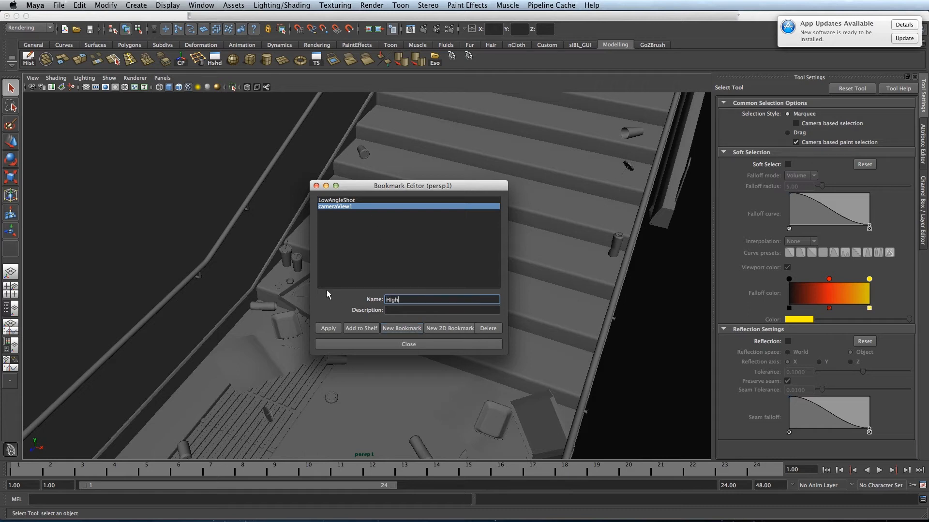
text(AngleShot)
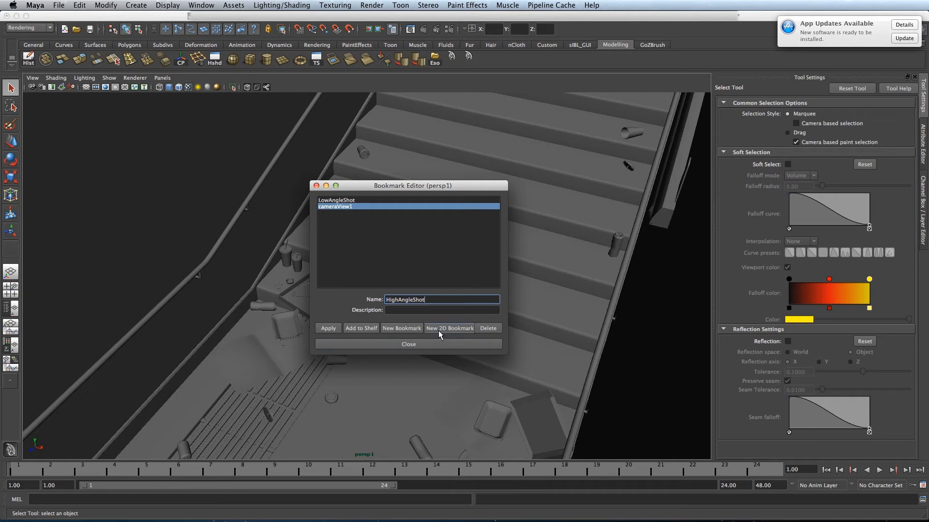
click(408, 345)
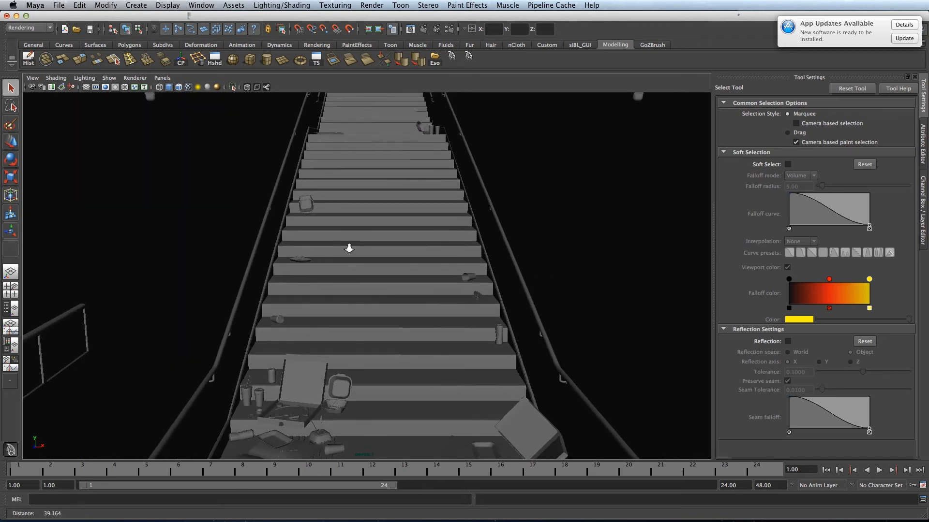
Step: Recall the LowAngleShot bookmark from View > Bookmarks to return to the low debris view
click(56, 77)
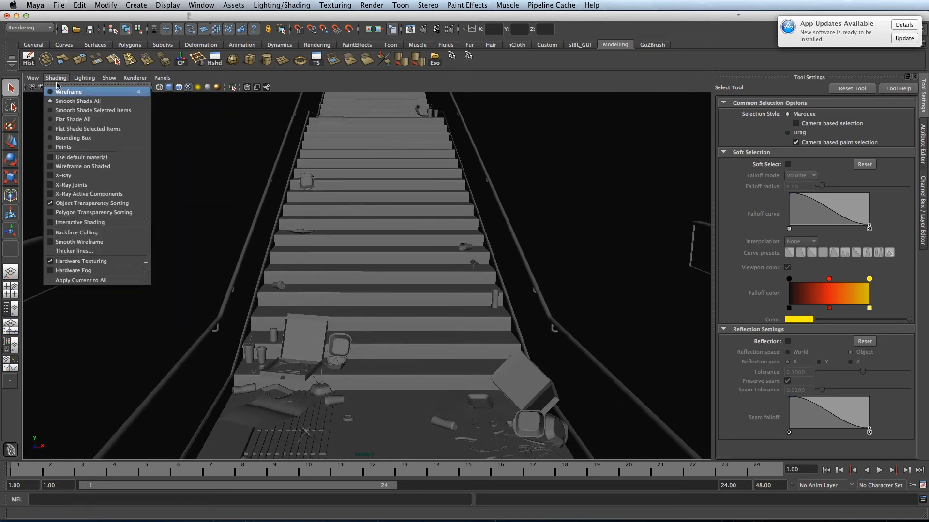
click(33, 77)
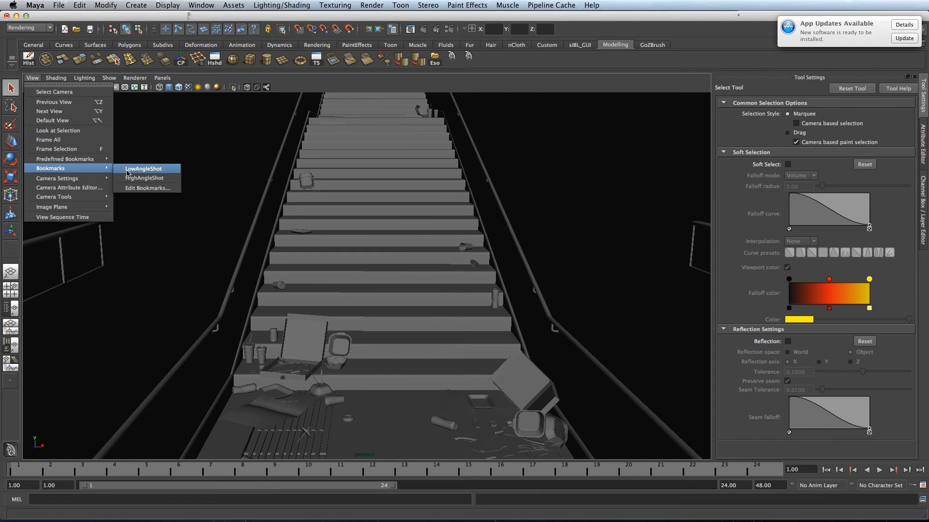
click(143, 168)
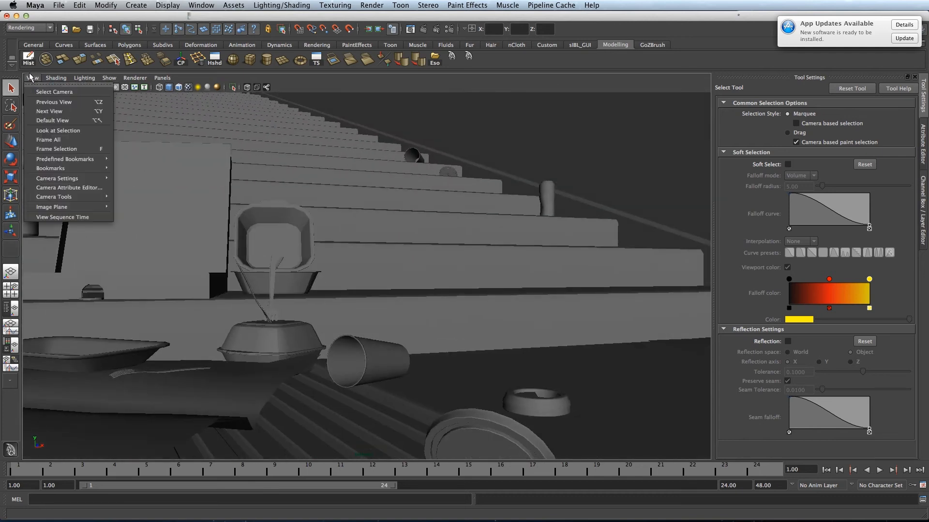
mouse_move(50, 167)
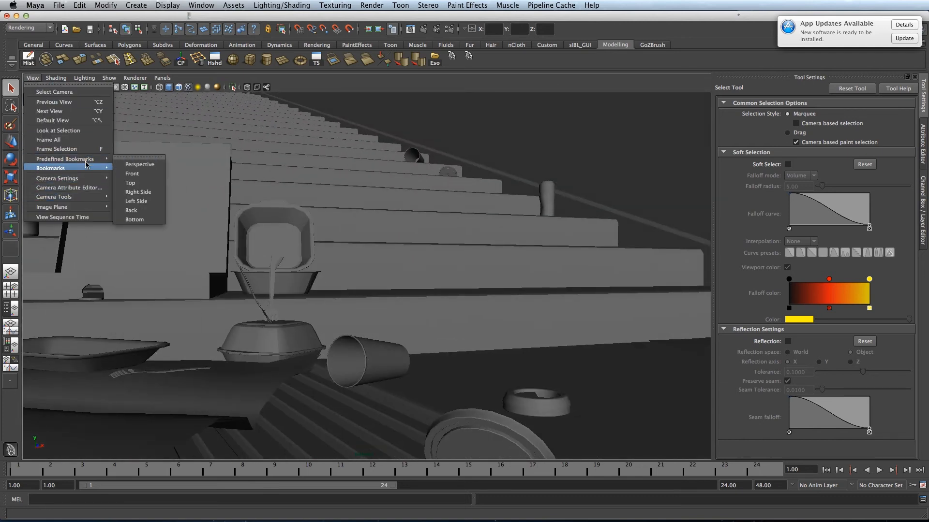